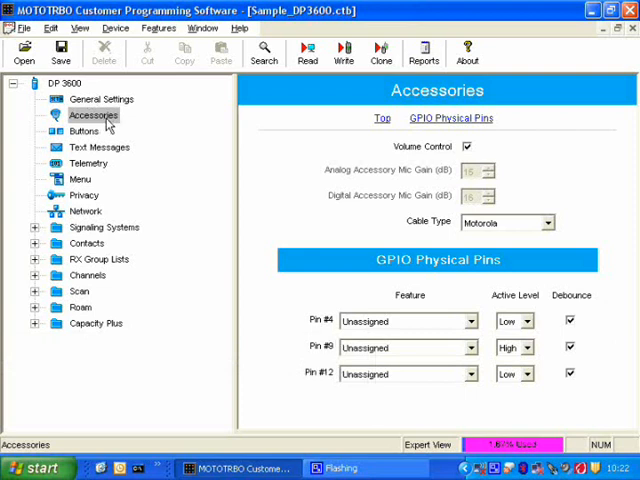
mouse_move(108, 124)
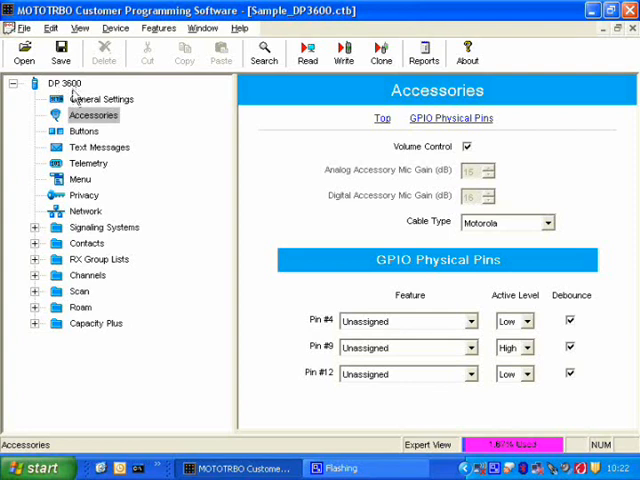
mouse_move(304, 280)
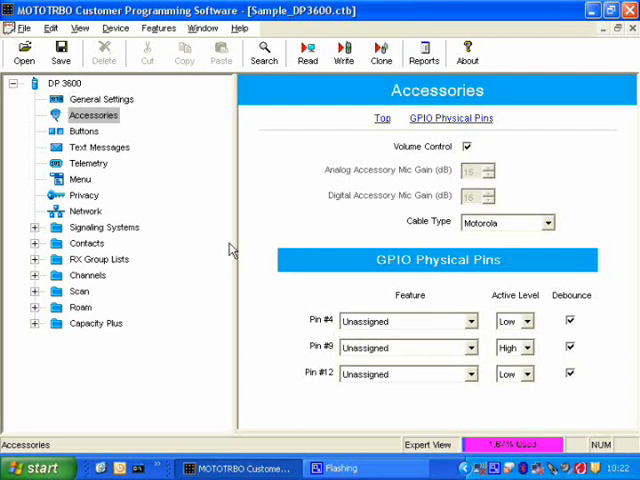
mouse_move(310, 316)
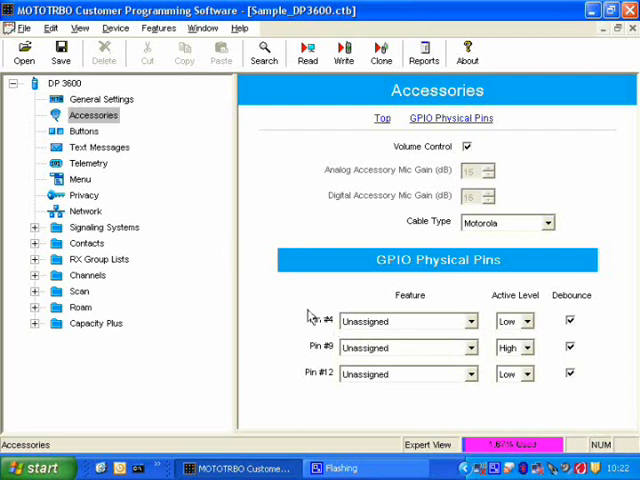
mouse_move(436, 302)
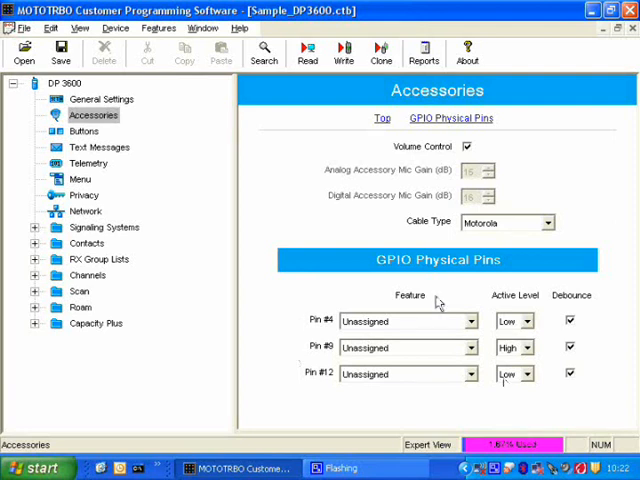
mouse_move(490, 346)
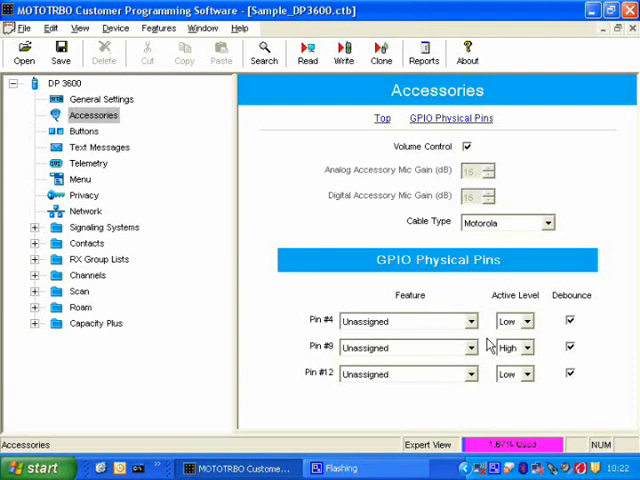
Assign a telemetry feature to accessory Pin #4.
click(470, 320)
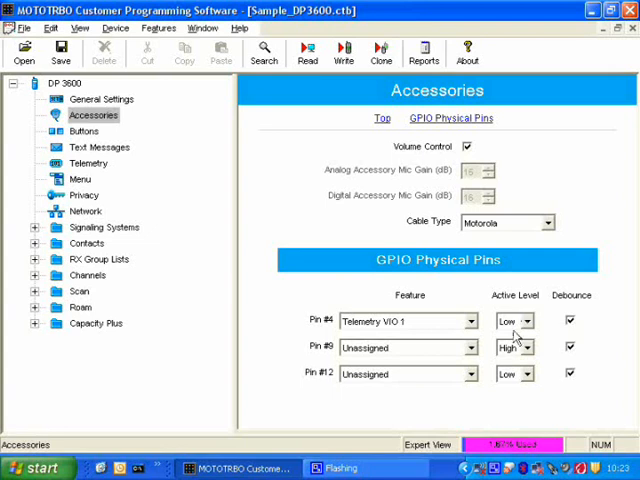
mouse_move(360, 334)
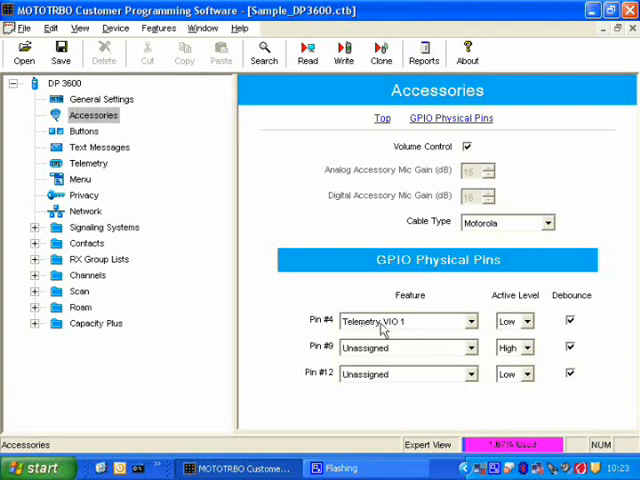
mouse_move(396, 330)
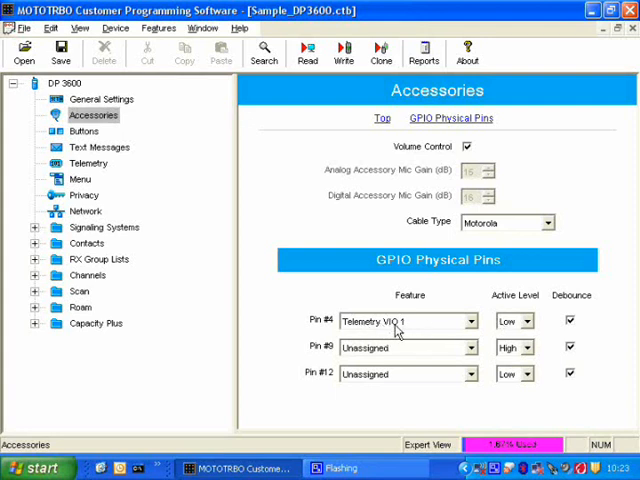
mouse_move(480, 332)
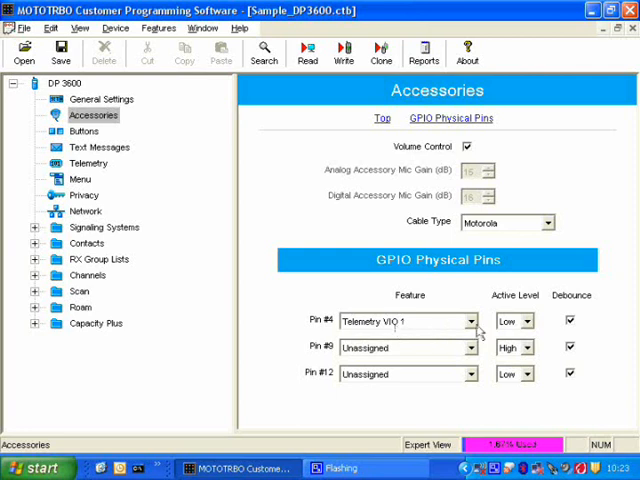
mouse_move(422, 330)
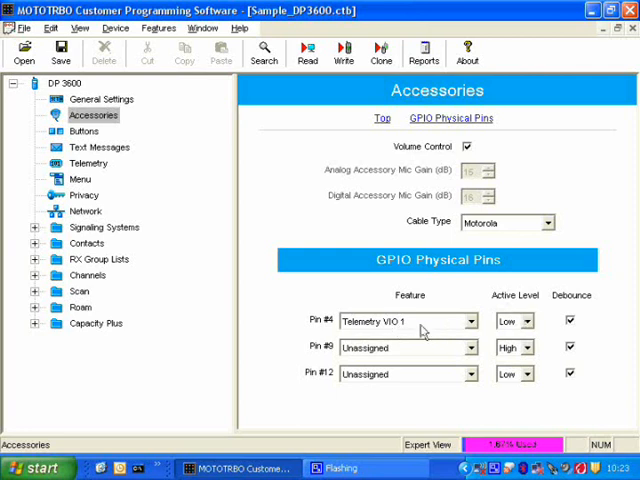
mouse_move(456, 316)
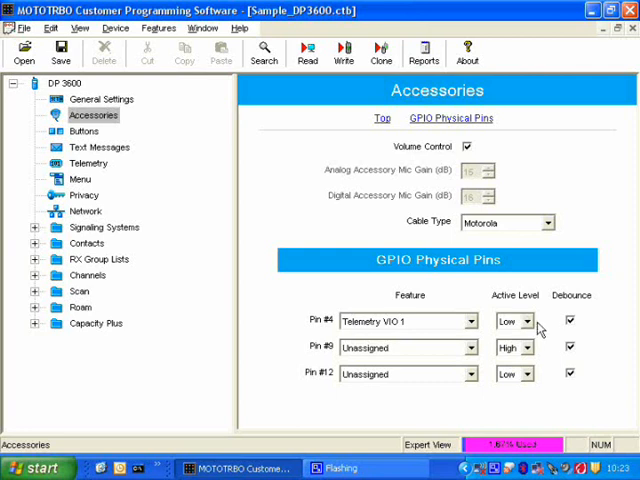
mouse_move(392, 328)
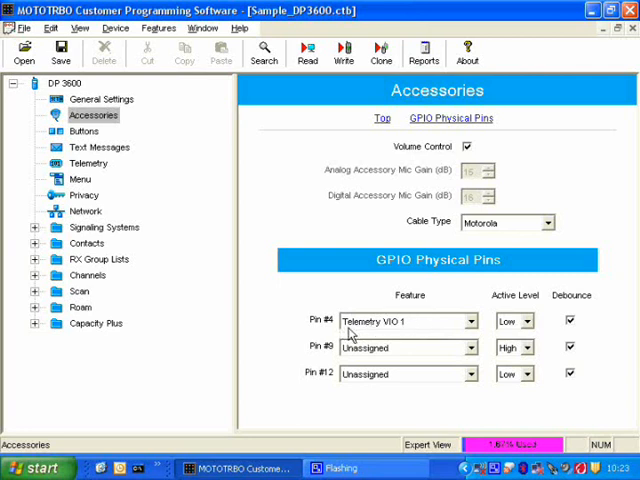
mouse_move(398, 332)
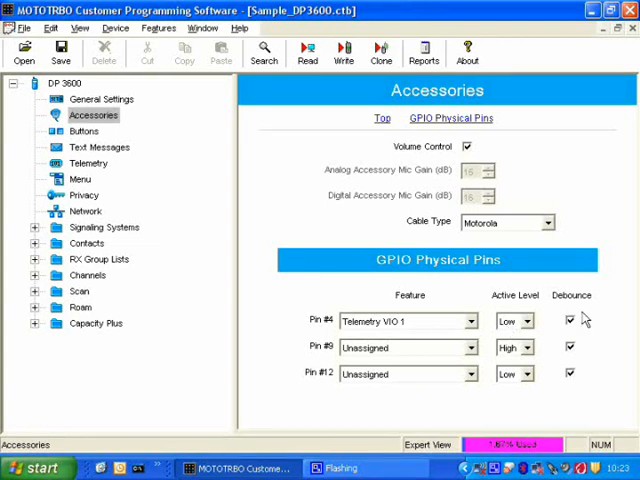
click(570, 320)
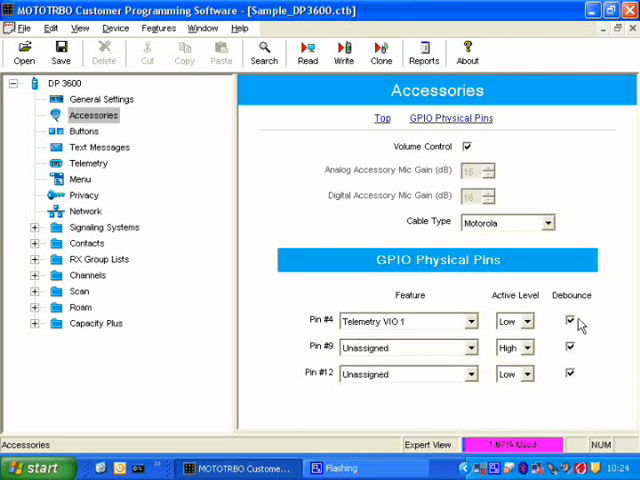
mouse_move(572, 334)
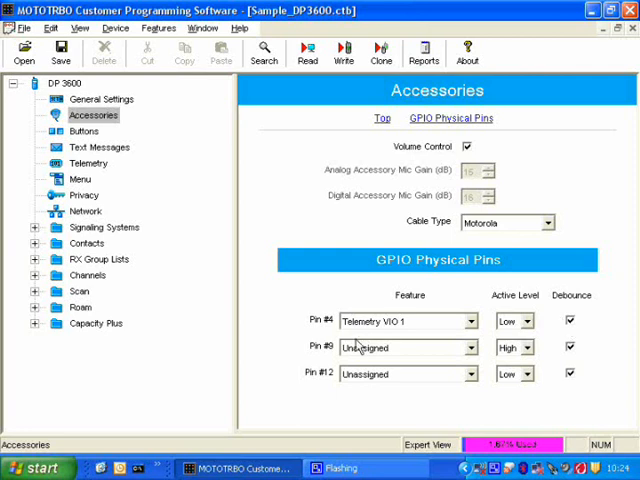
mouse_move(374, 332)
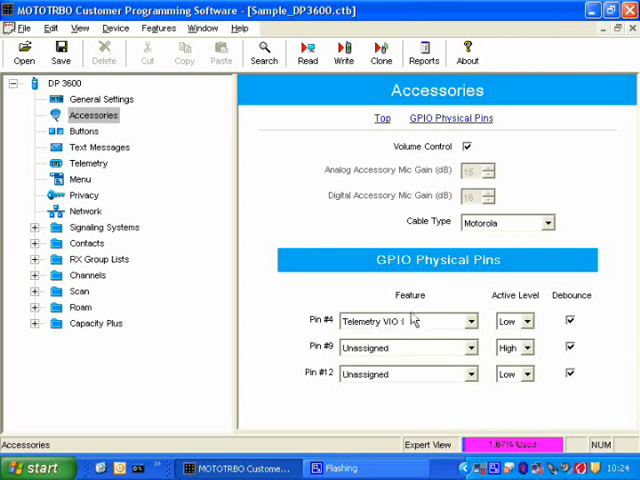
mouse_move(410, 320)
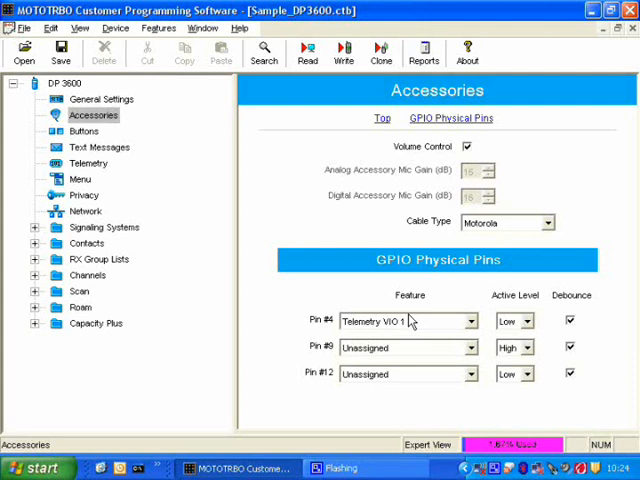
mouse_move(432, 332)
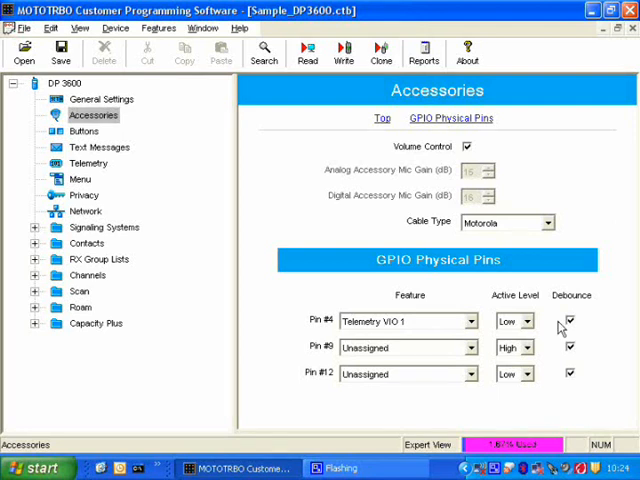
click(570, 320)
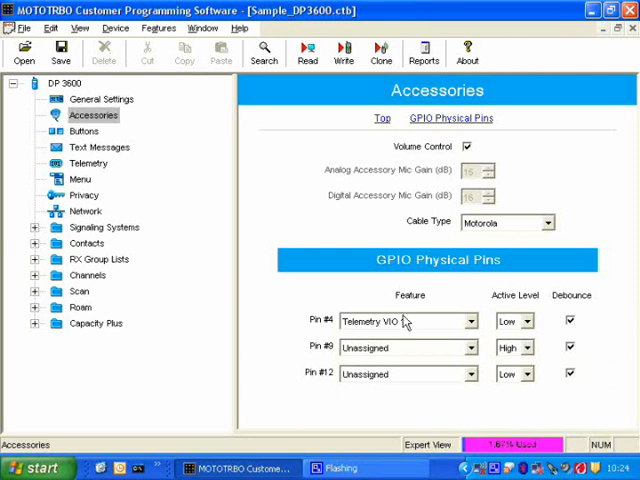
mouse_move(344, 326)
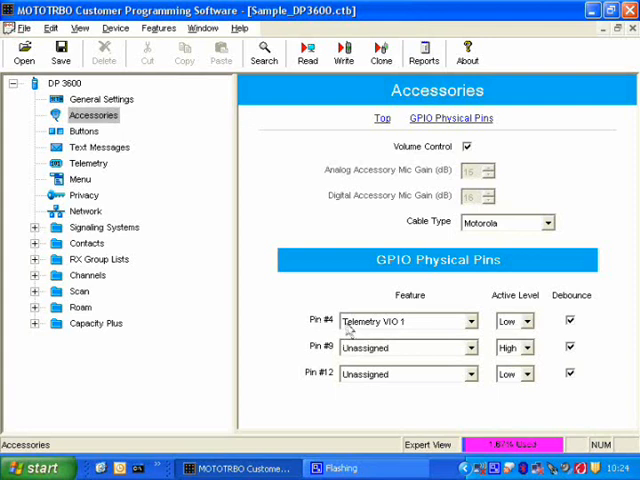
mouse_move(336, 336)
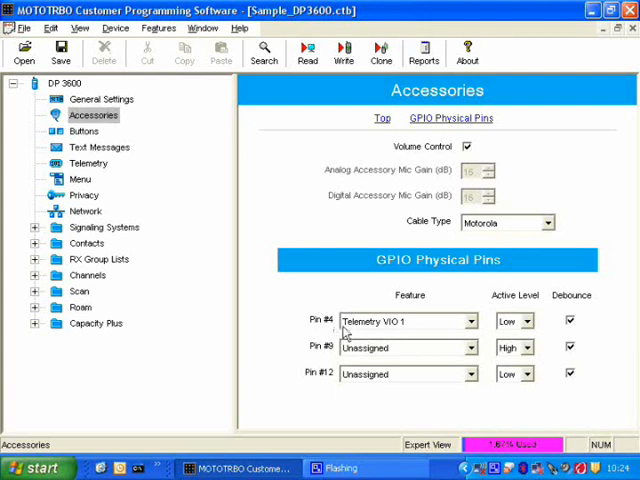
mouse_move(390, 330)
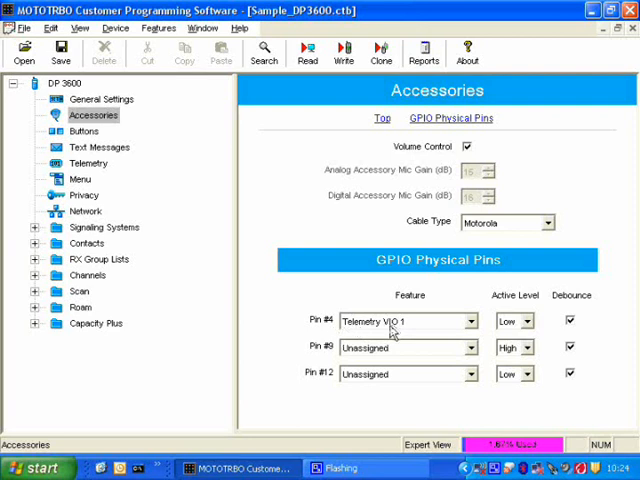
mouse_move(392, 332)
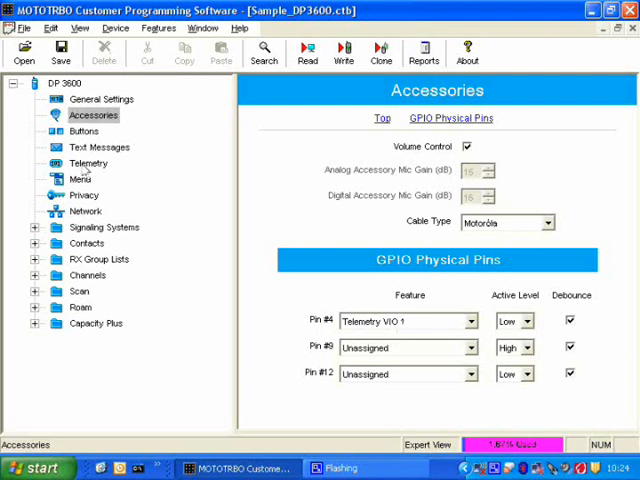
Set Telemetry VIO 1's action to On Toggle Voltage Command.
click(88, 164)
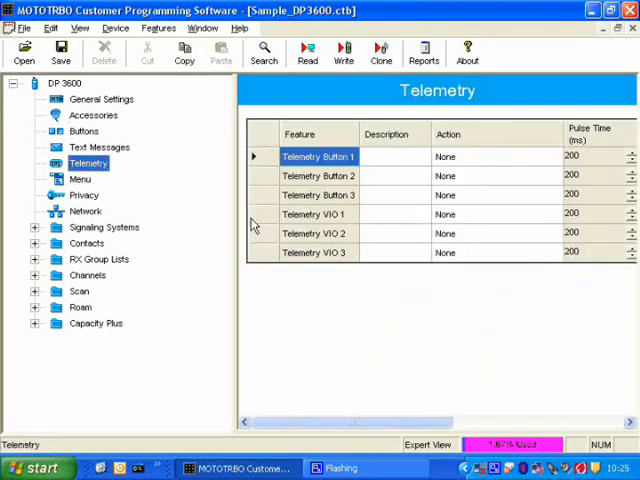
click(314, 214)
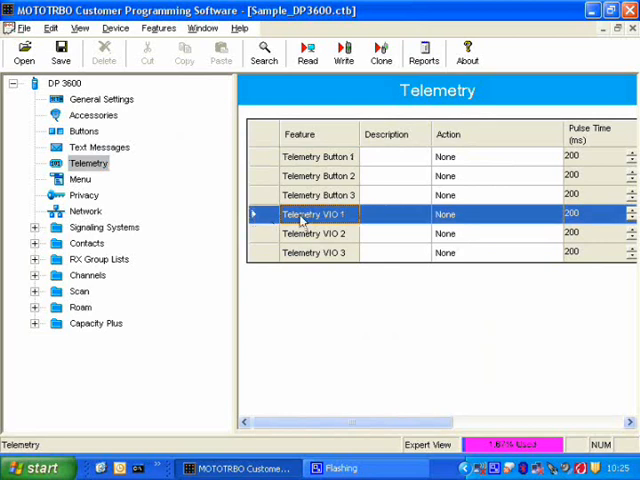
mouse_move(408, 216)
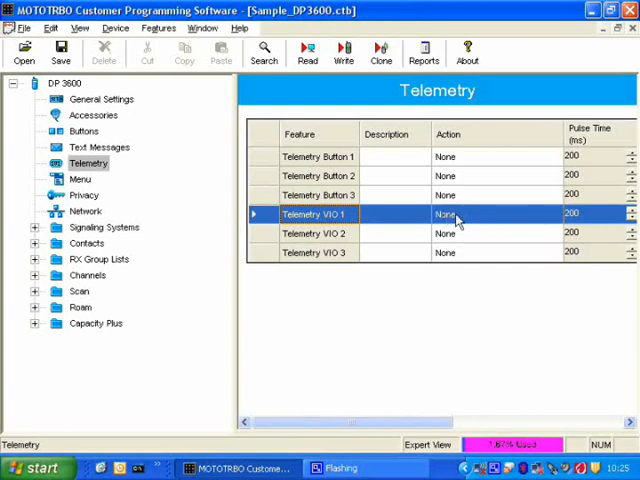
click(490, 214)
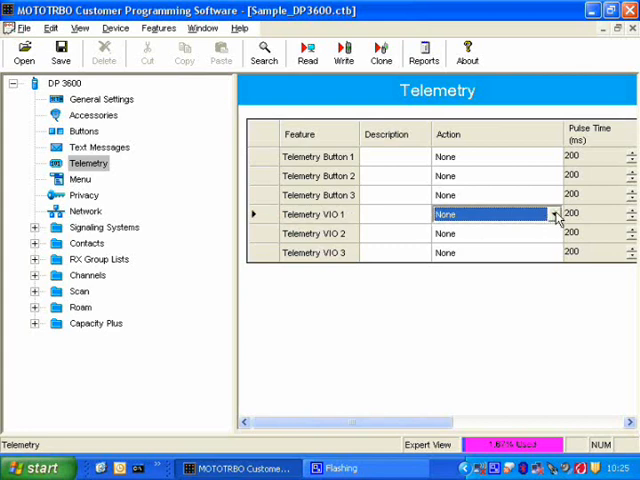
click(556, 214)
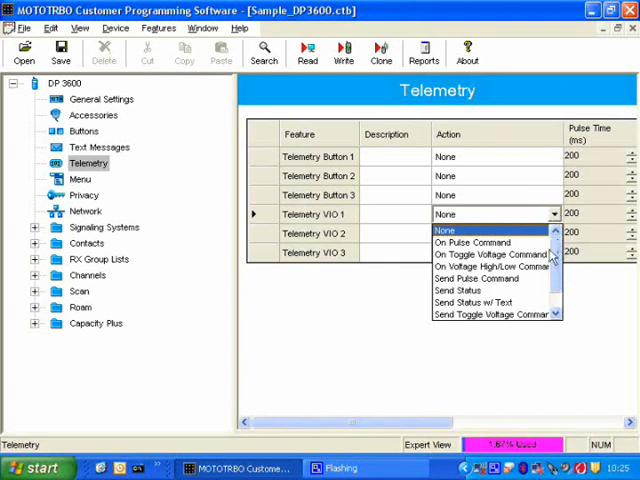
mouse_move(490, 252)
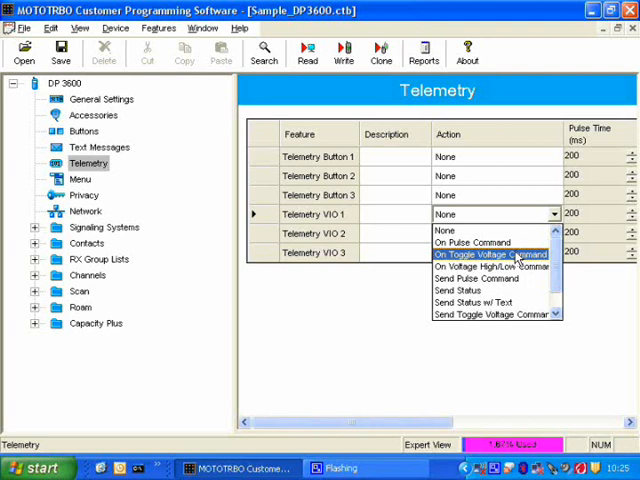
click(494, 254)
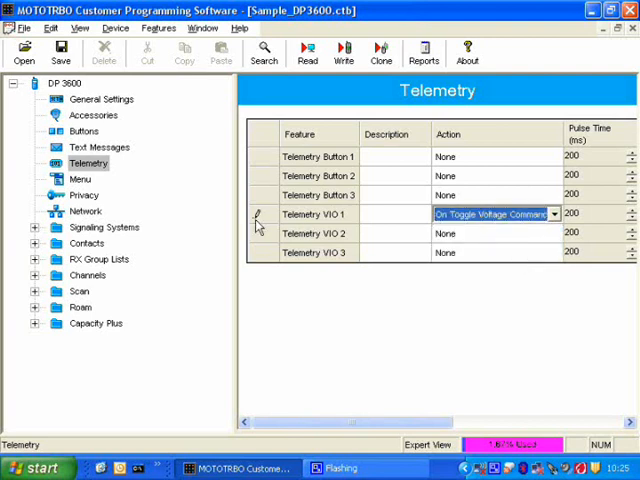
mouse_move(430, 218)
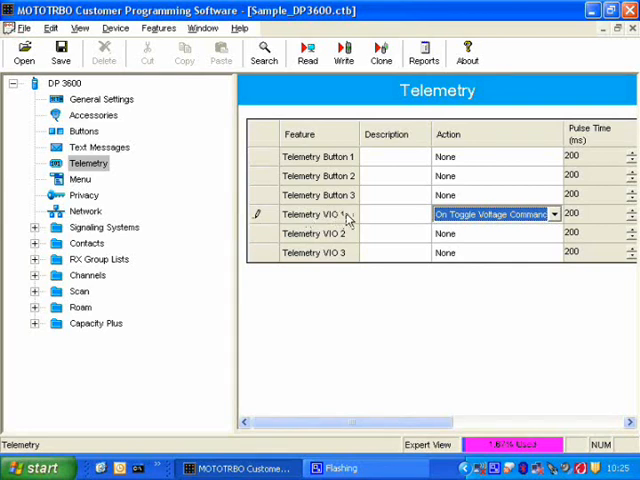
mouse_move(420, 422)
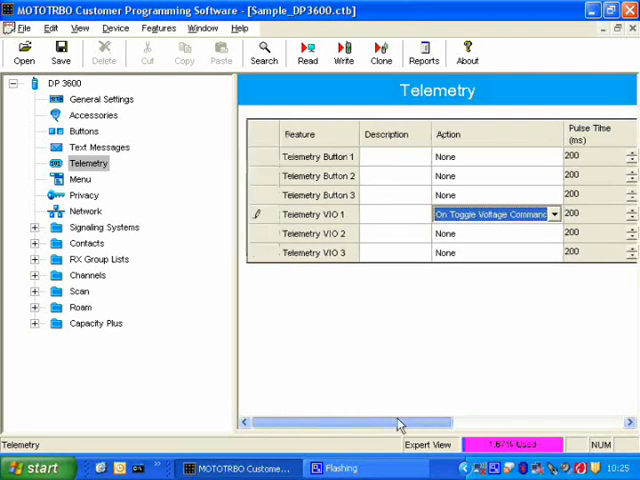
mouse_move(268, 232)
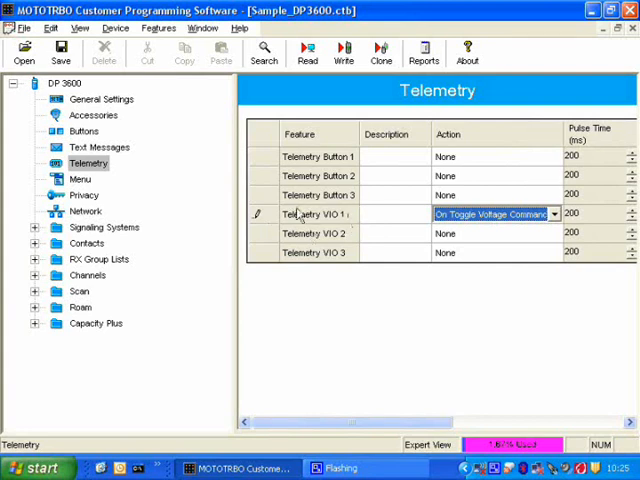
mouse_move(340, 228)
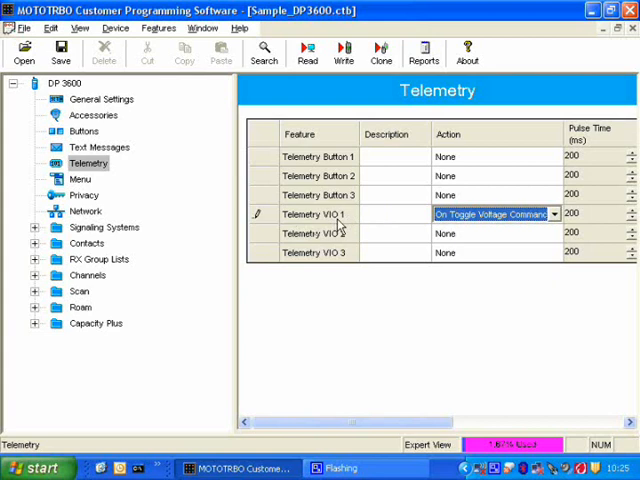
mouse_move(344, 226)
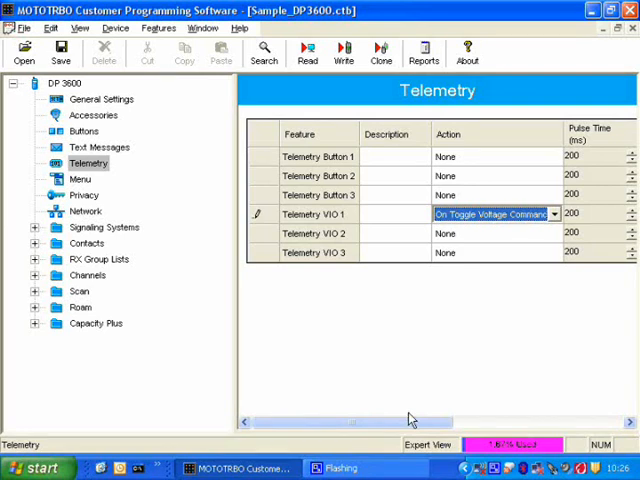
mouse_move(400, 424)
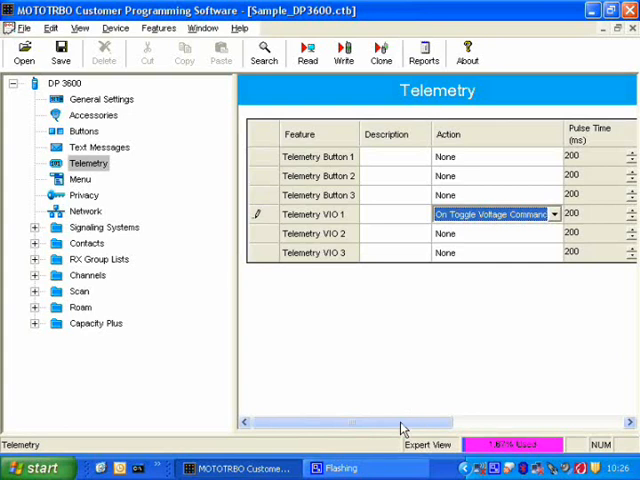
Set VIO 1's Call Mode to Digital, Call to Call1, and choose the target VIO.
scroll(right, 3)
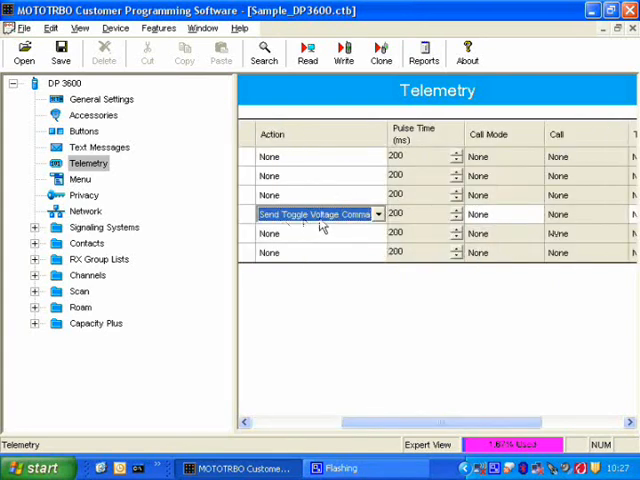
mouse_move(484, 226)
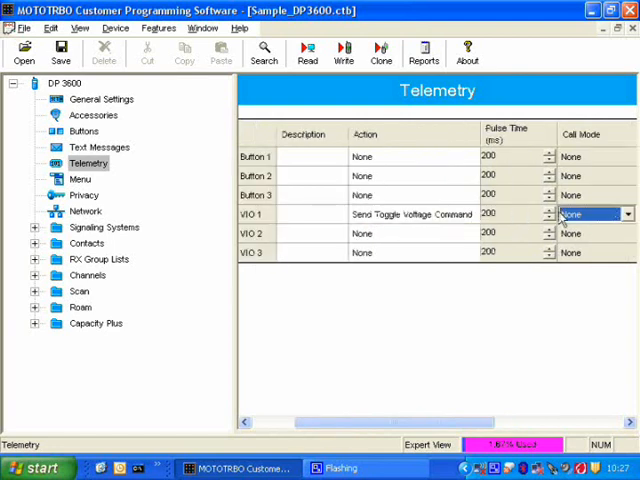
click(628, 214)
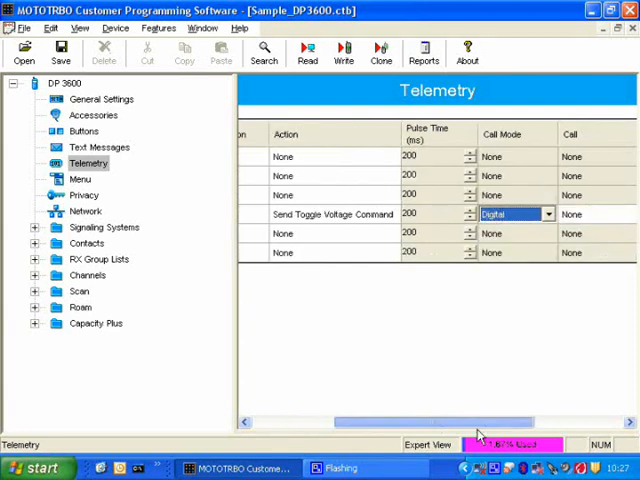
scroll(right, 3)
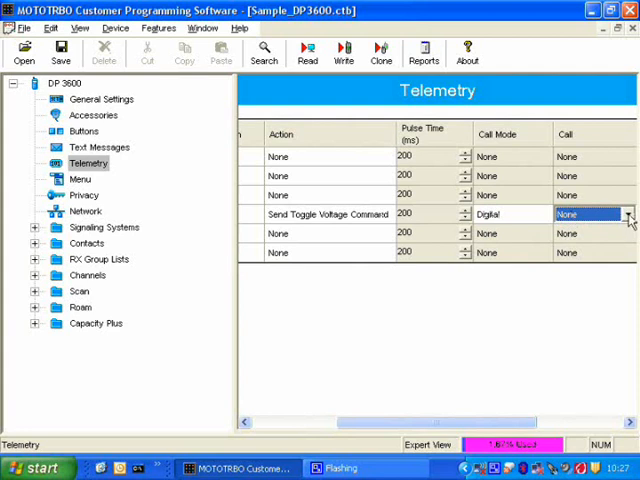
click(600, 214)
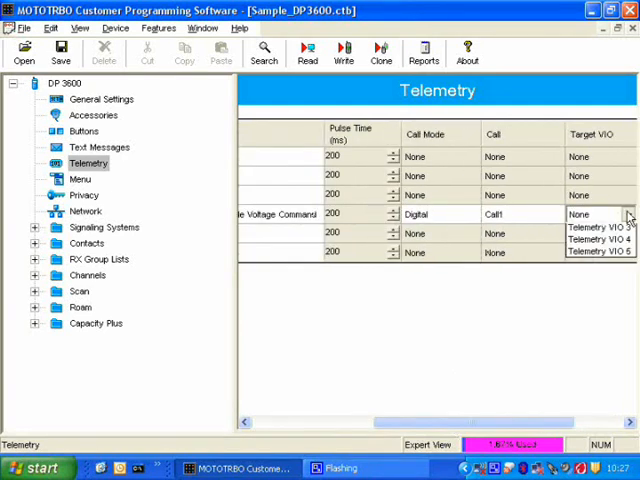
click(600, 228)
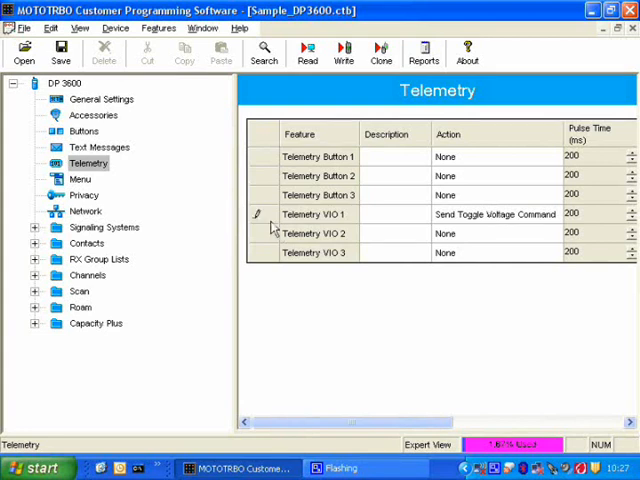
mouse_move(304, 220)
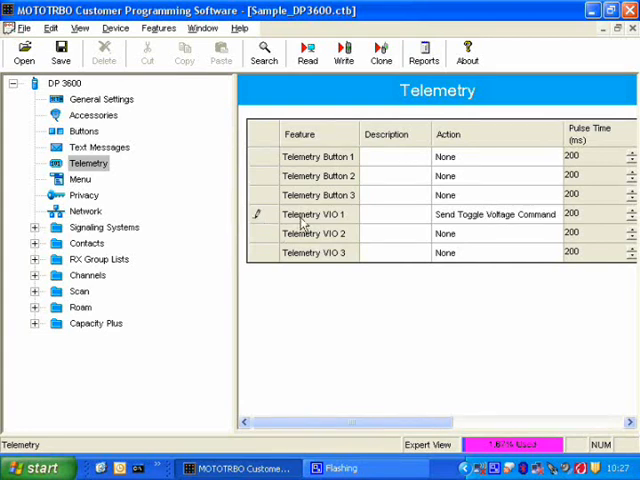
mouse_move(362, 424)
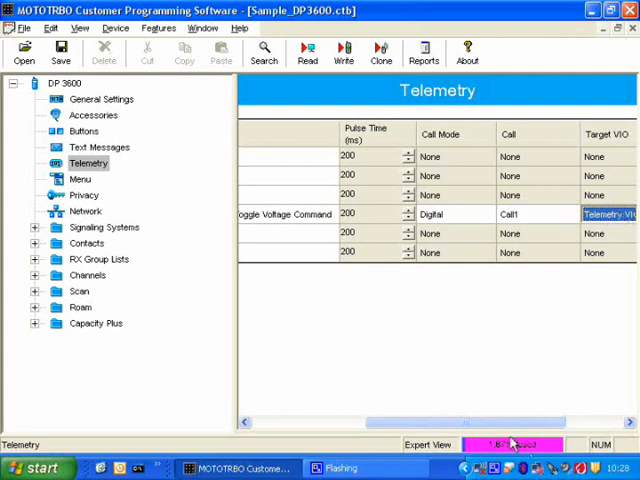
mouse_move(512, 444)
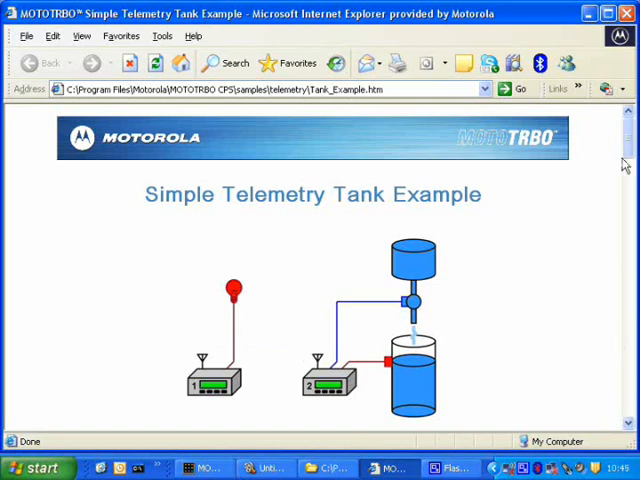
Scroll the Tank Example page down to its Overview section.
scroll(down, 3)
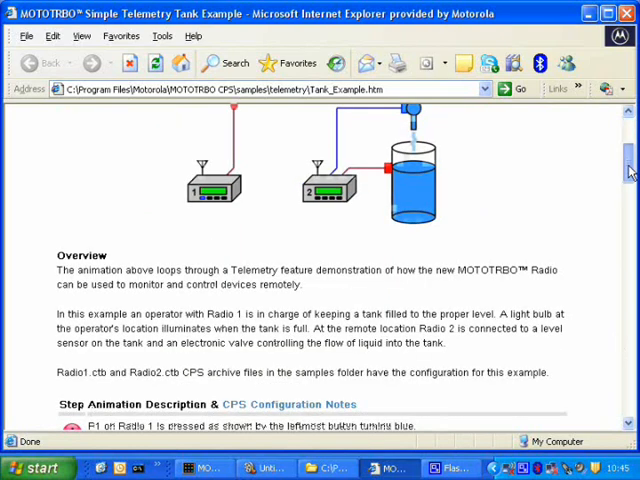
scroll(down, 3)
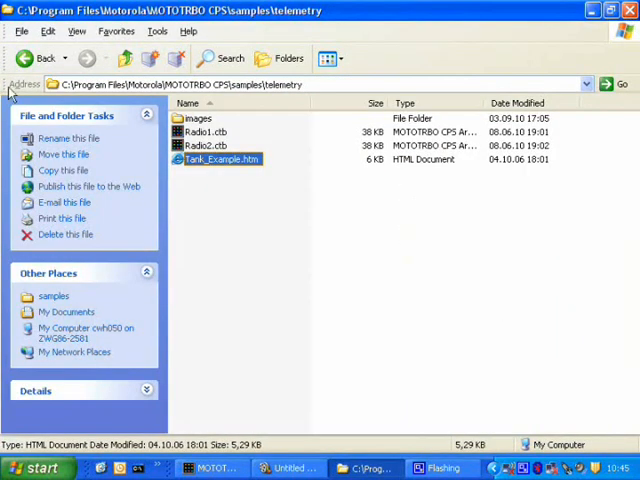
mouse_move(184, 88)
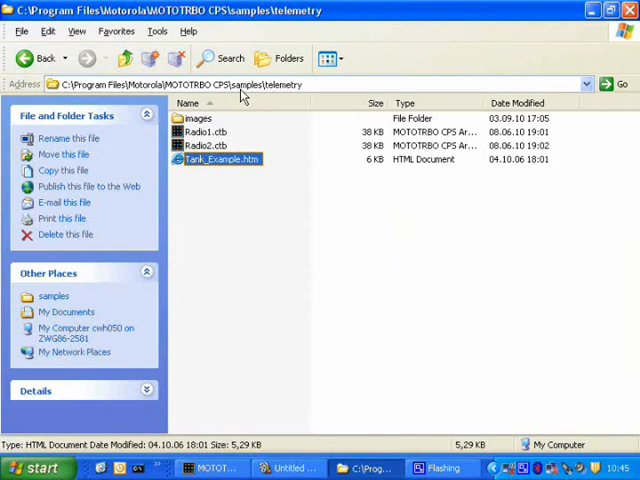
mouse_move(270, 92)
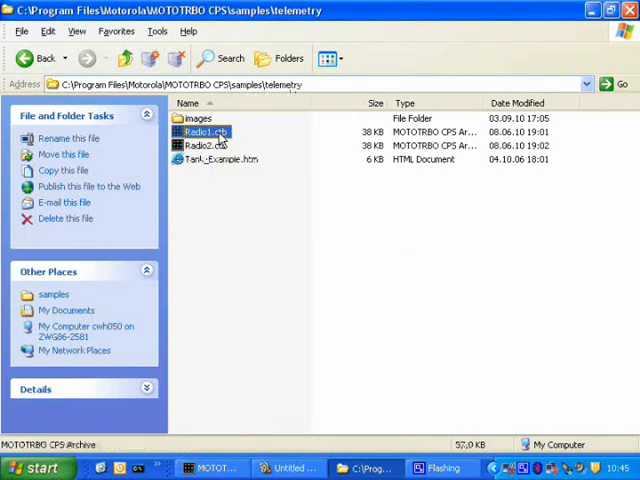
Select Radio2.ctb in the MOTOTRBO CPS samples\telemetry folder.
click(204, 144)
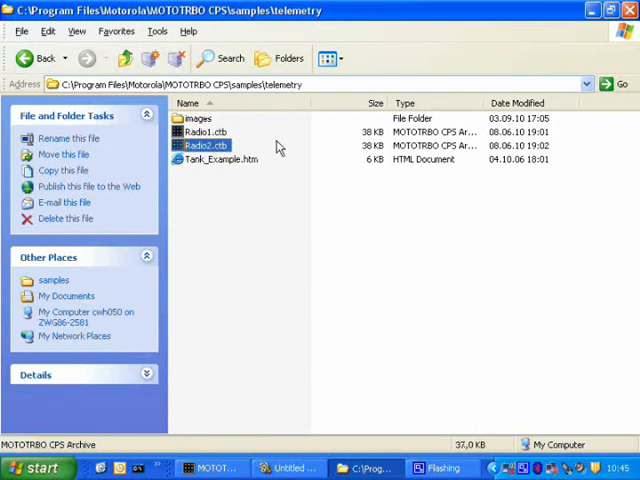